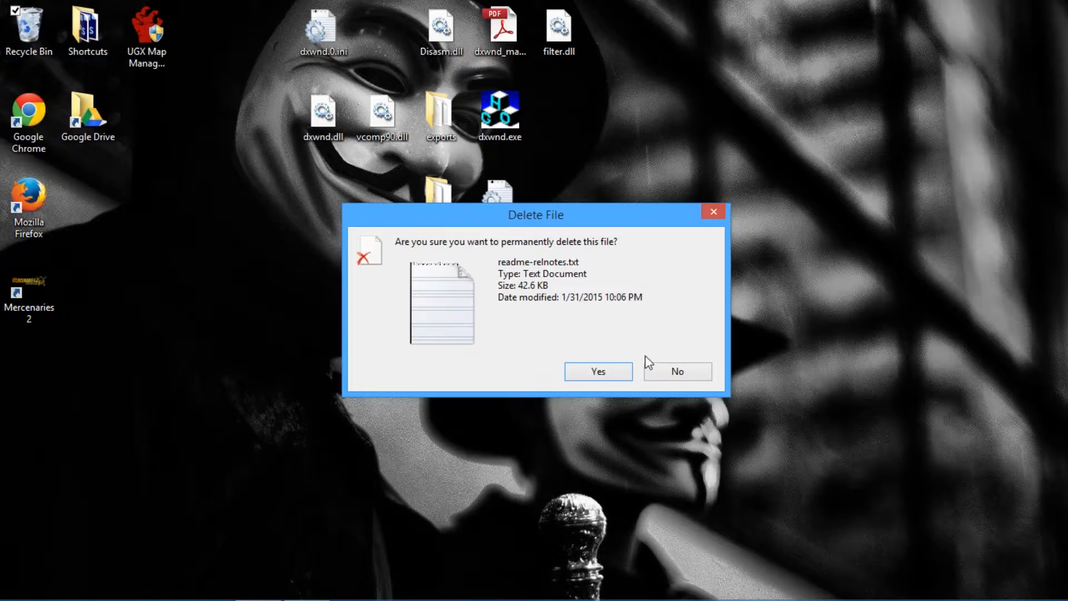
Confirm permanent deletion of readme-relnotes.txt from the desktop.
left_click(597, 371)
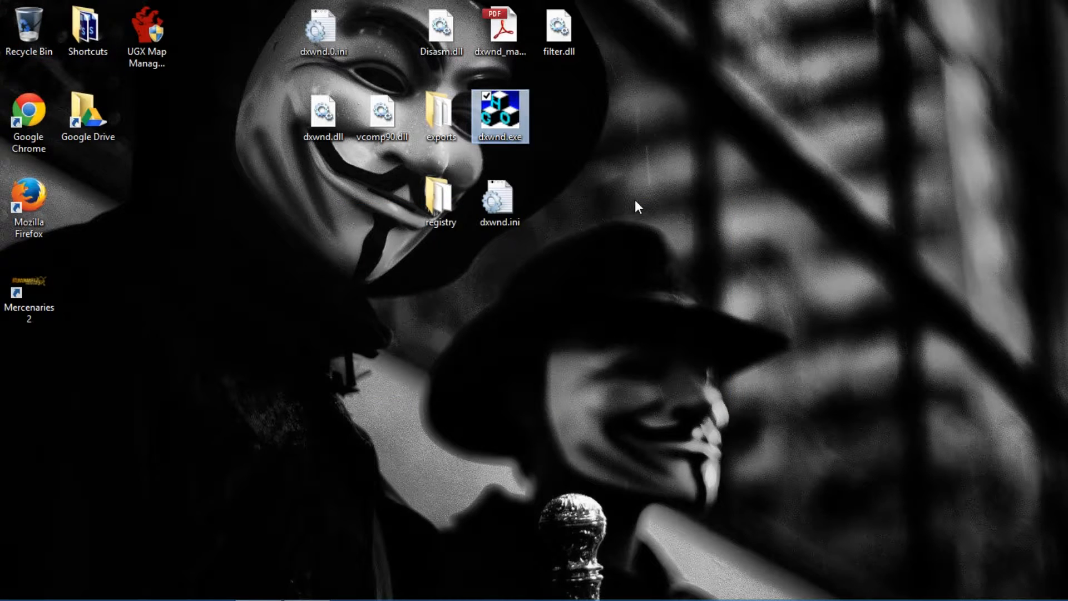
mouse_move(518, 112)
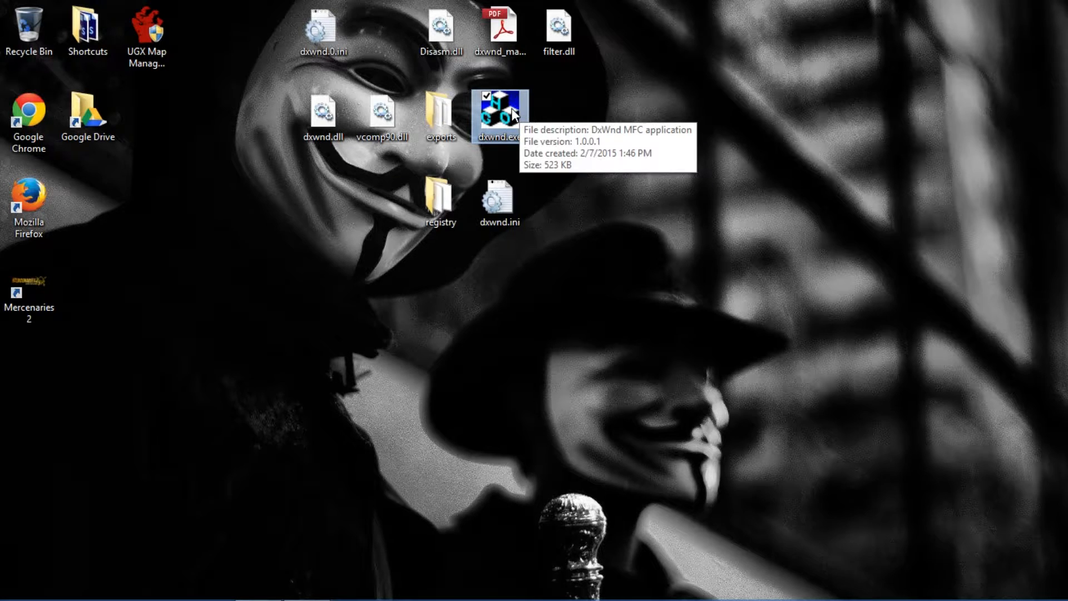
Start DXWnd and delete the existing Mercenaries 2 target entry.
double_click(498, 109)
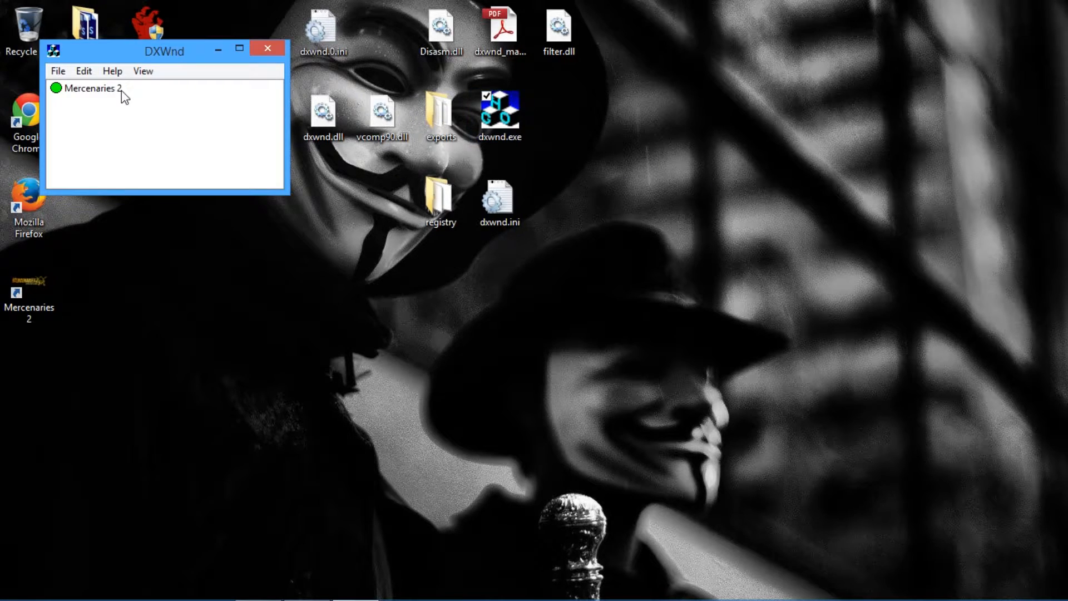
right_click(92, 88)
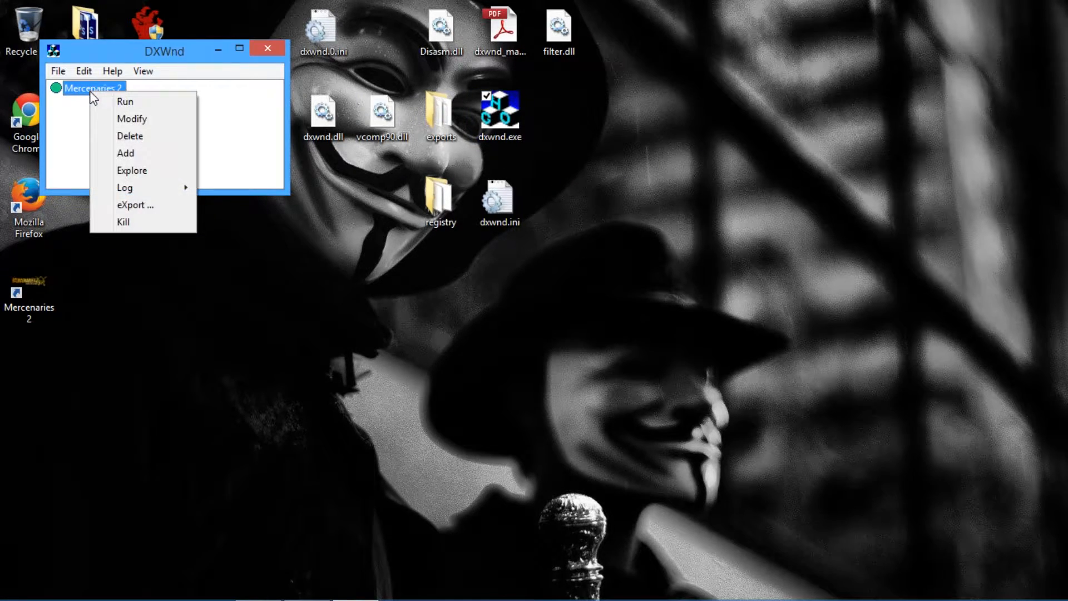
left_click(130, 135)
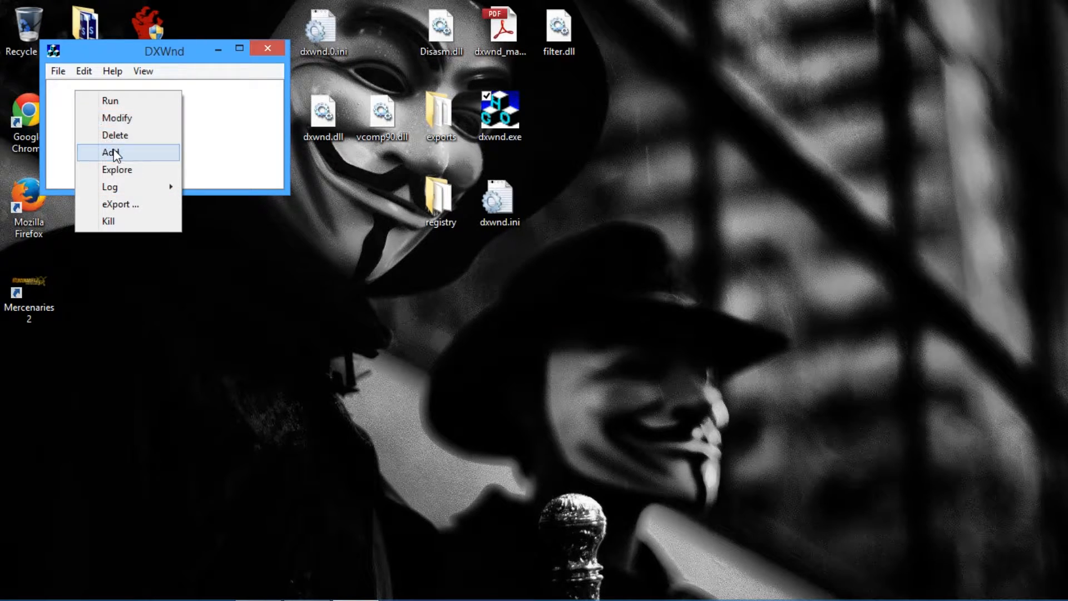
Add a new target named 'Mercenaries 2' and browse for its program path.
left_click(112, 152)
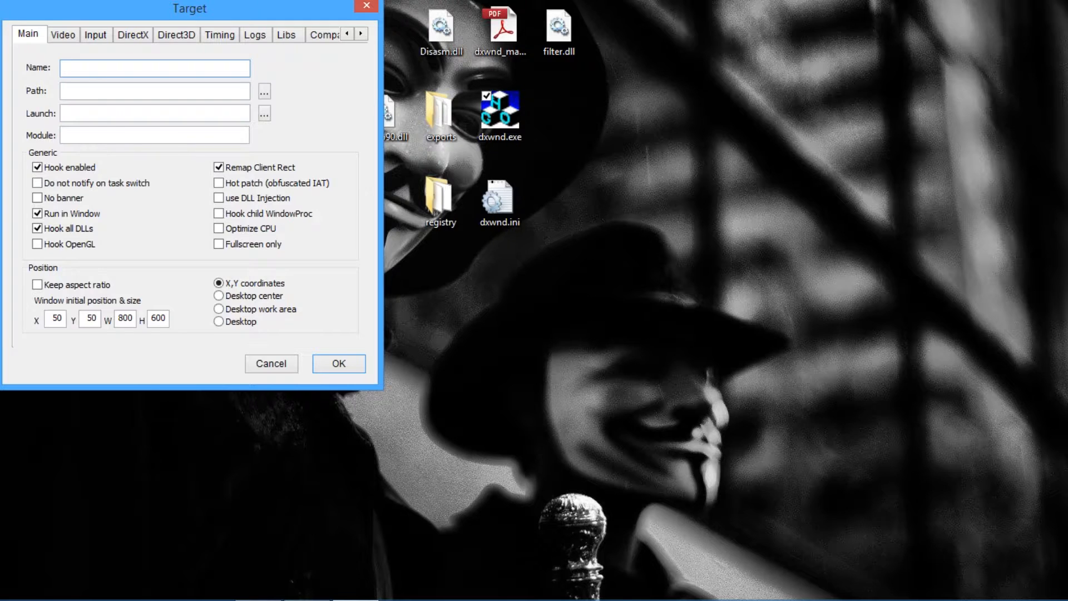
type("Mercenaries 2")
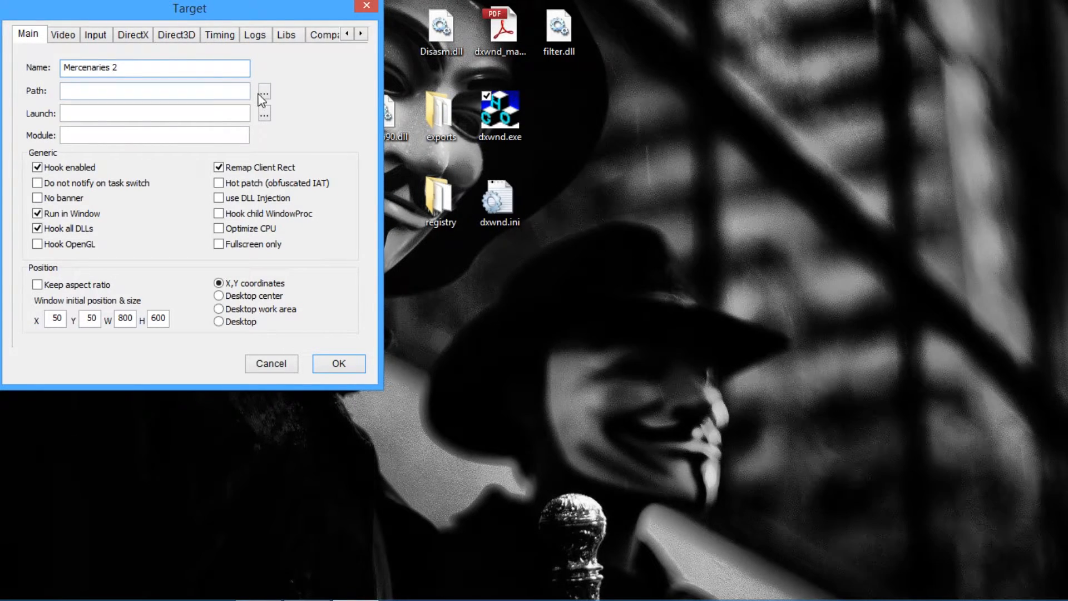
left_click(263, 91)
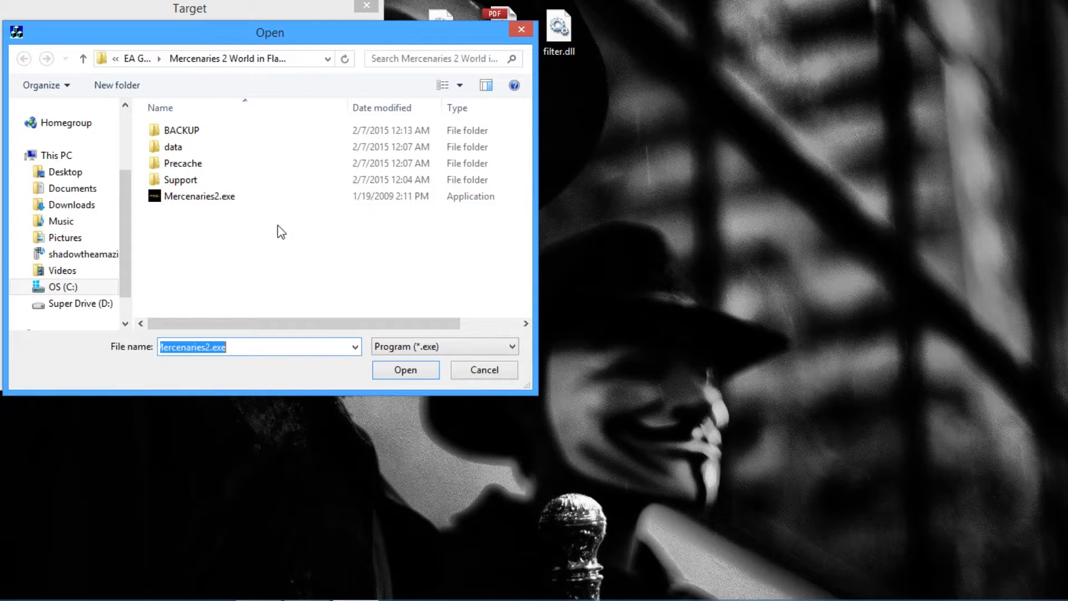
Pick Mercenaries2.exe from the World in Flames folder as the target's path and launch file.
left_click(404, 370)
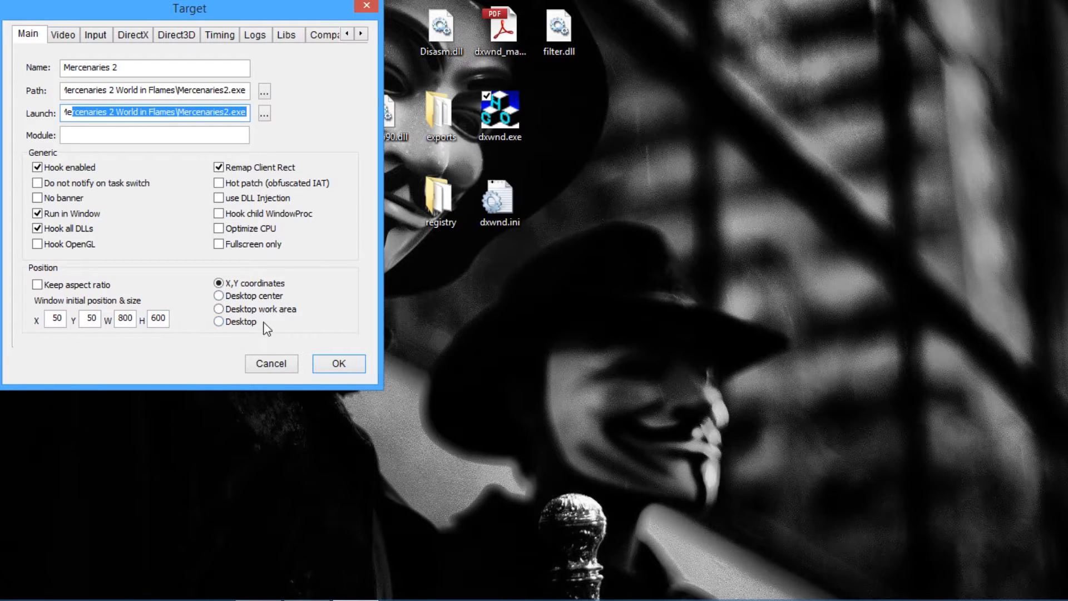
Set the window position to Desktop center, then view the Video settings.
left_click(218, 296)
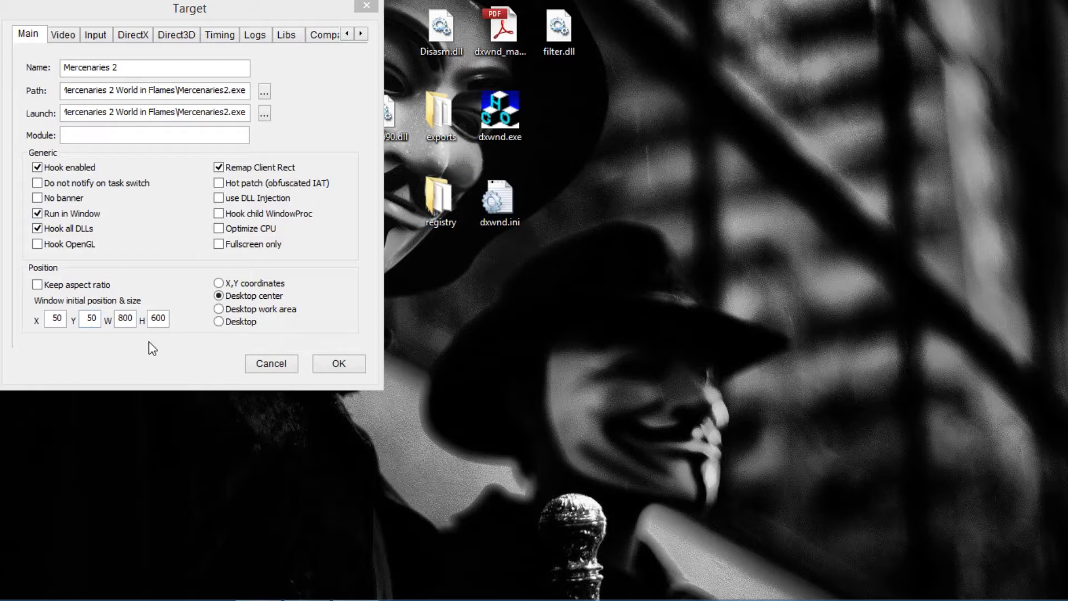
left_click(63, 35)
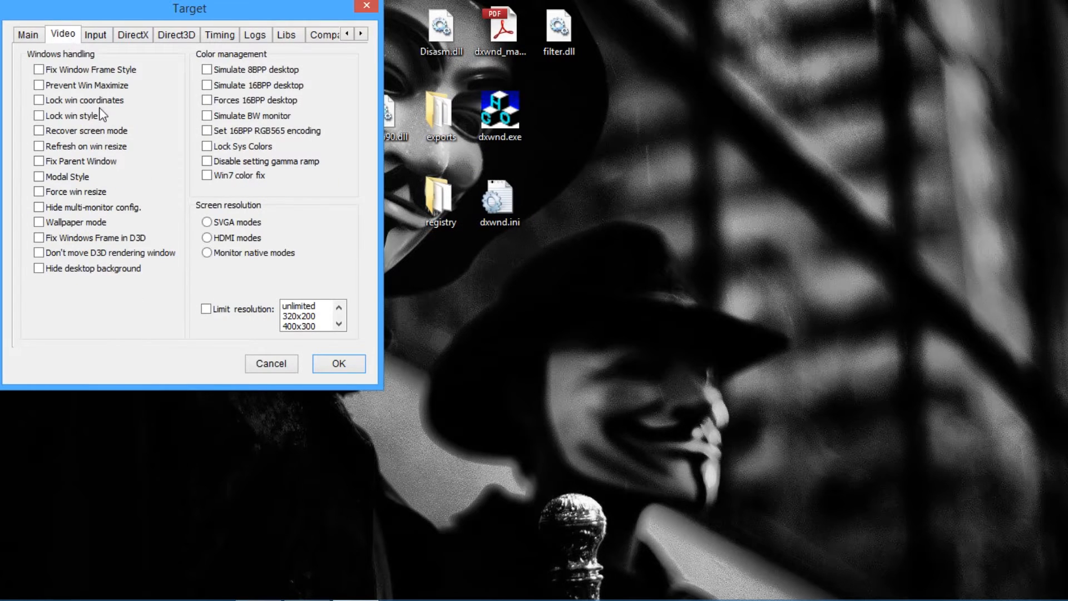
Browse the Video options and scroll the tab strip to the DirectX settings.
left_click(39, 268)
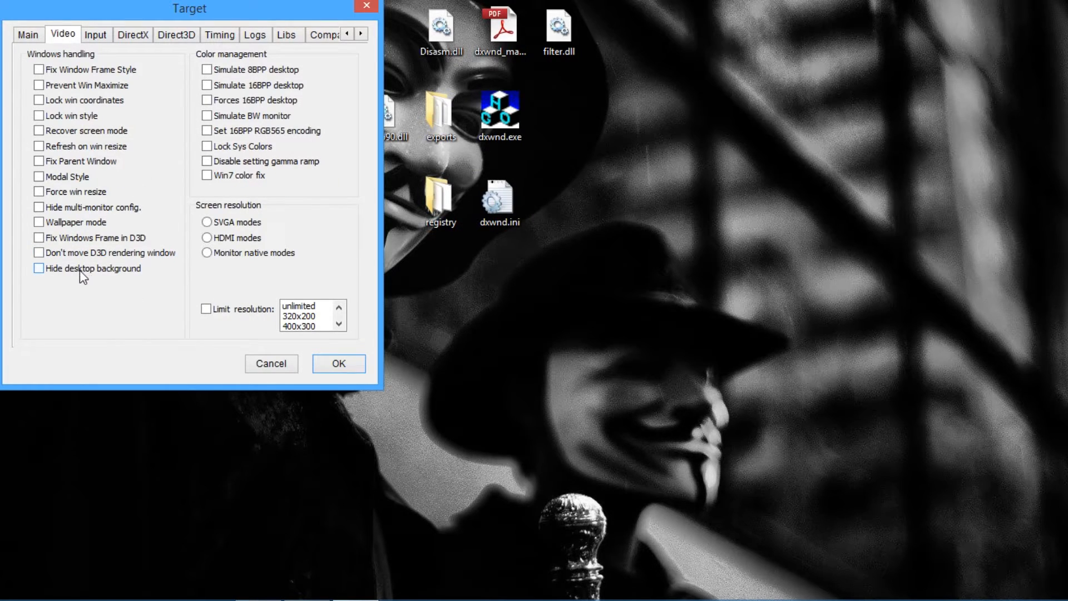
mouse_move(104, 276)
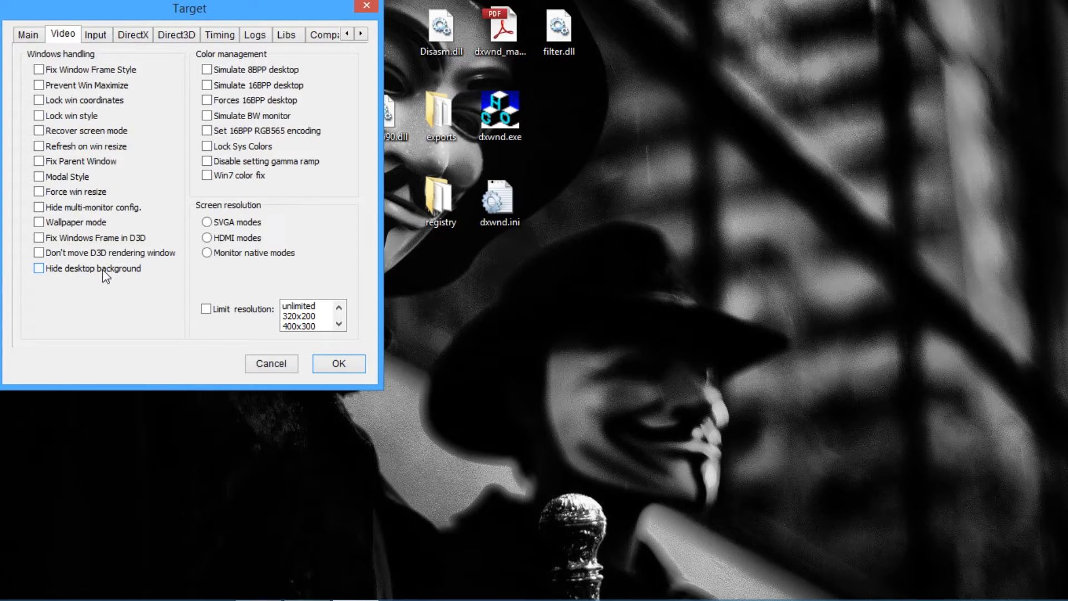
left_click(39, 267)
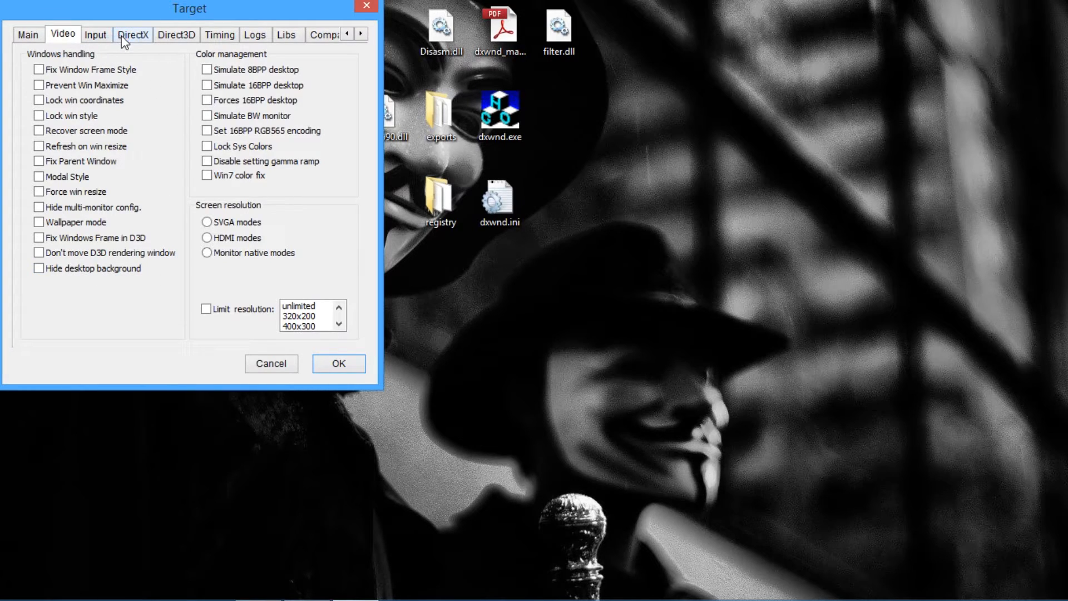
left_click(362, 33)
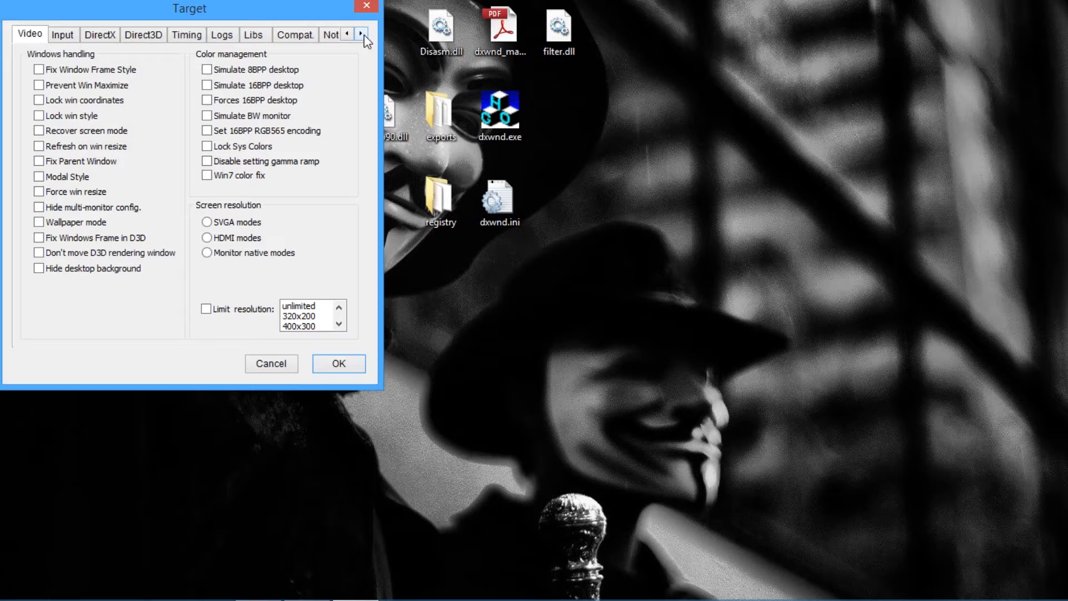
left_click(362, 34)
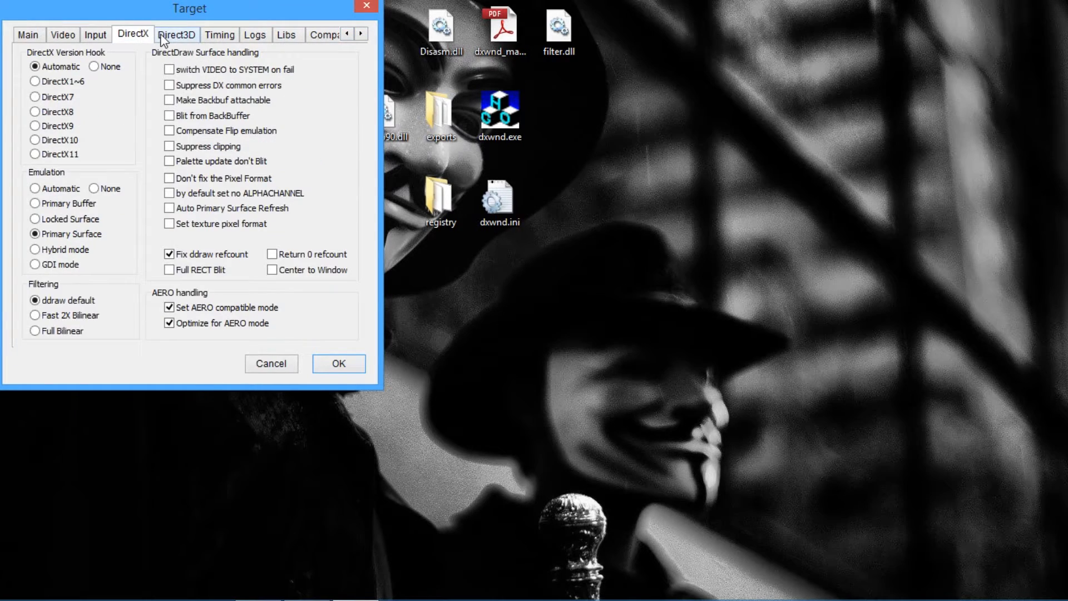
mouse_move(63, 81)
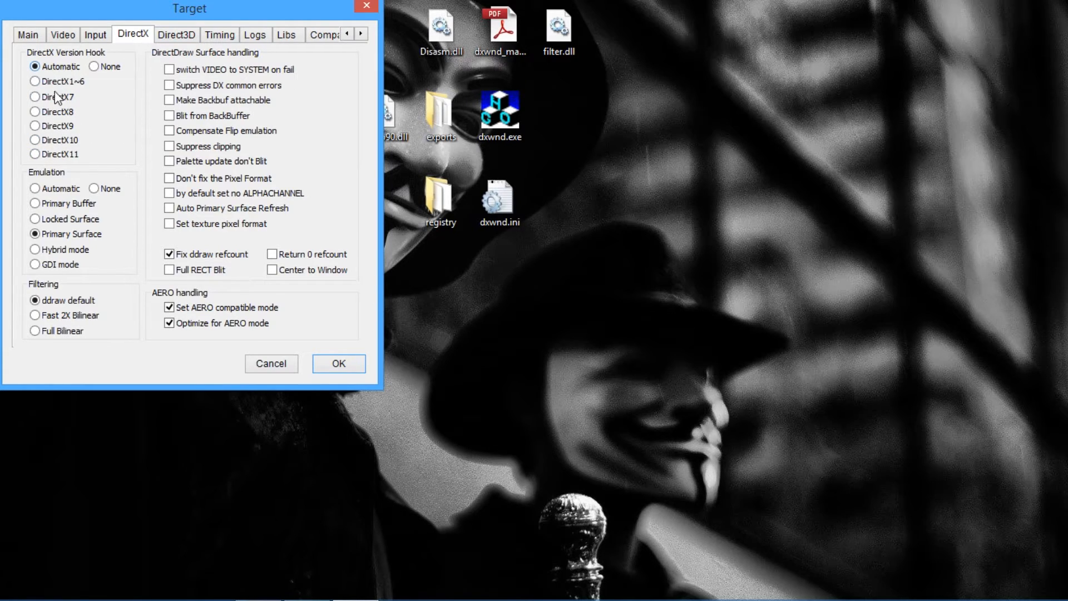
mouse_move(257, 367)
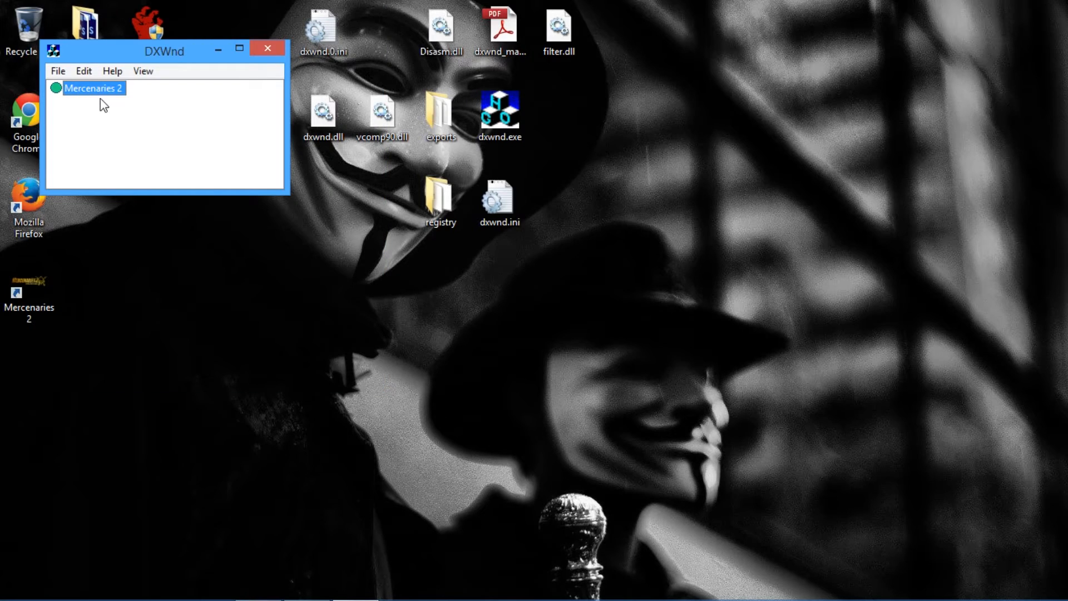
Launch the saved Mercenaries 2 target from the DXWnd list.
double_click(94, 88)
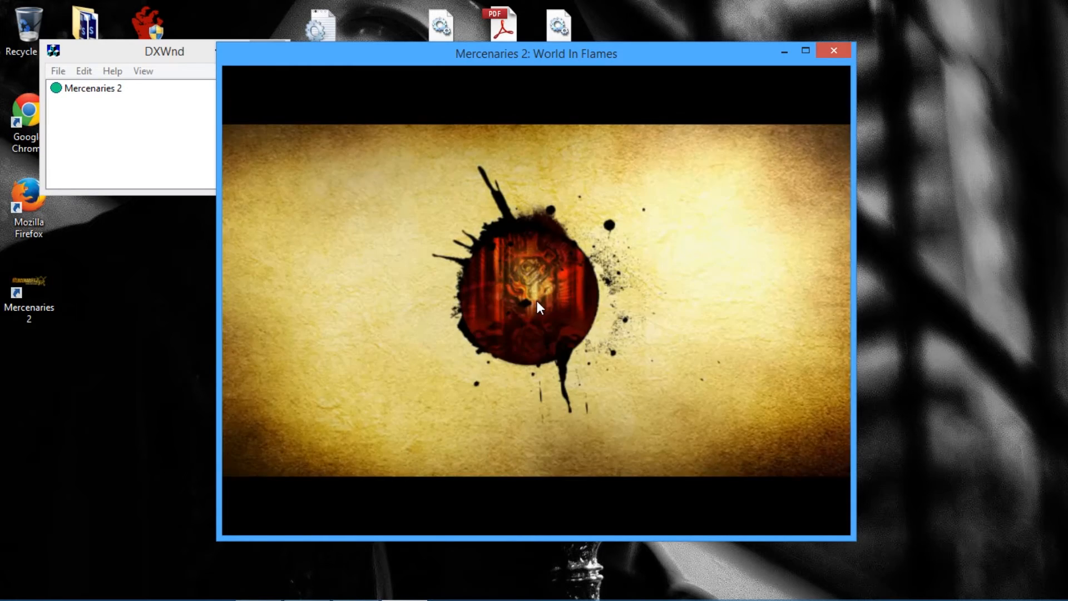
Skip the intro video to reach the game's main menu.
left_click(94, 88)
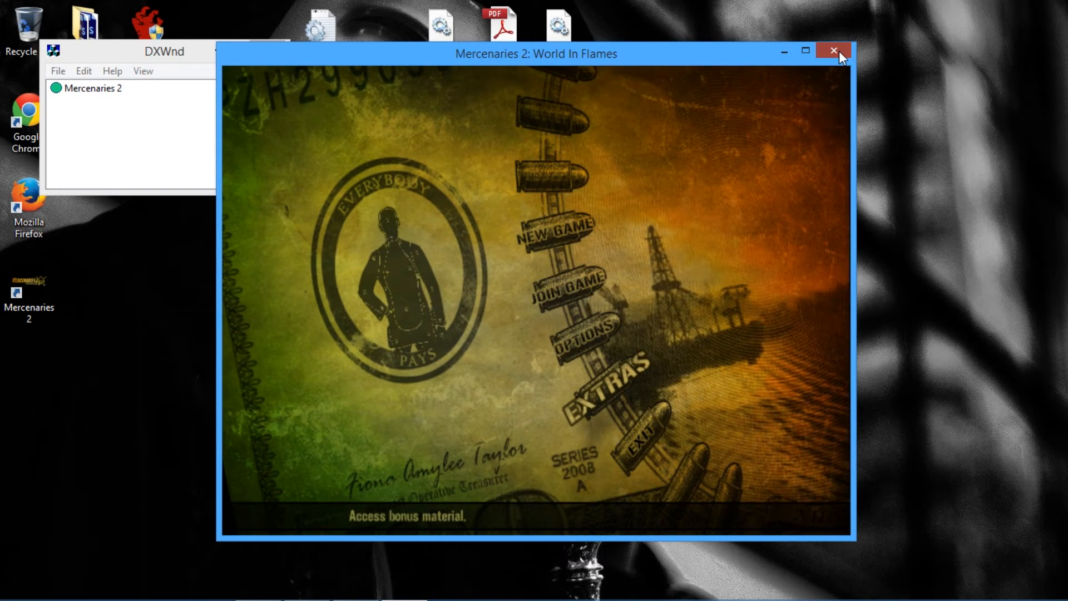
Quit Mercenaries 2, open and dismiss the View menu, and move DXWnd upper right.
left_click(832, 51)
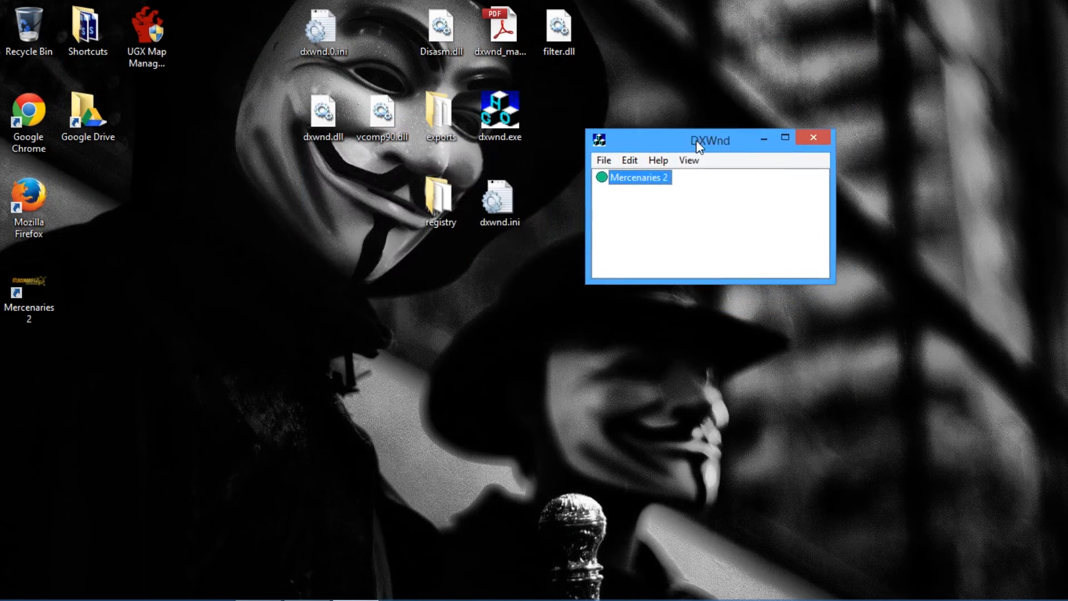
left_click(689, 156)
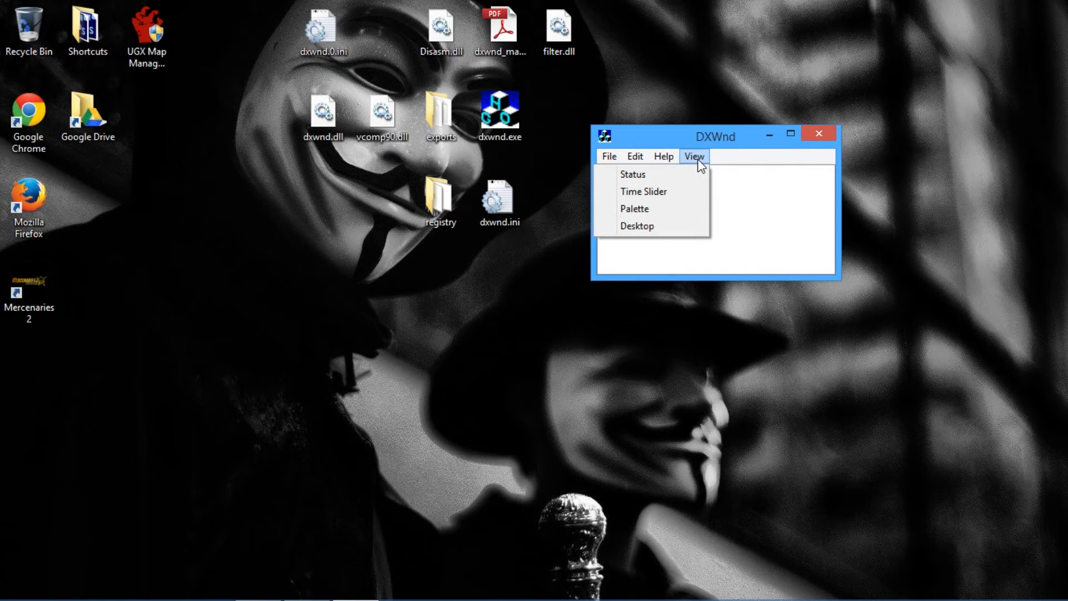
left_click(632, 174)
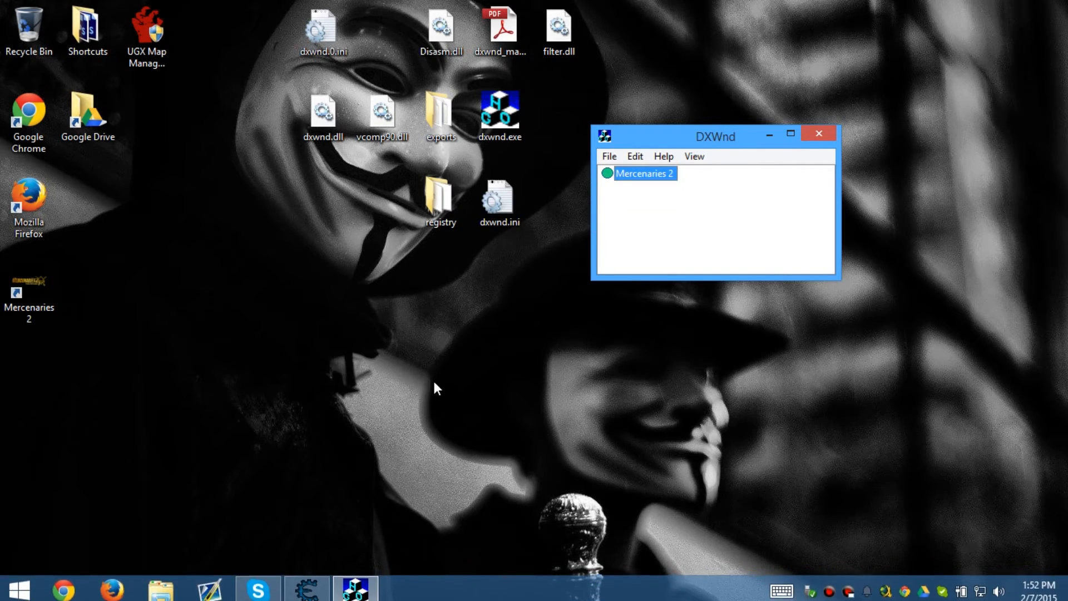
left_click_drag(715, 136, 879, 46)
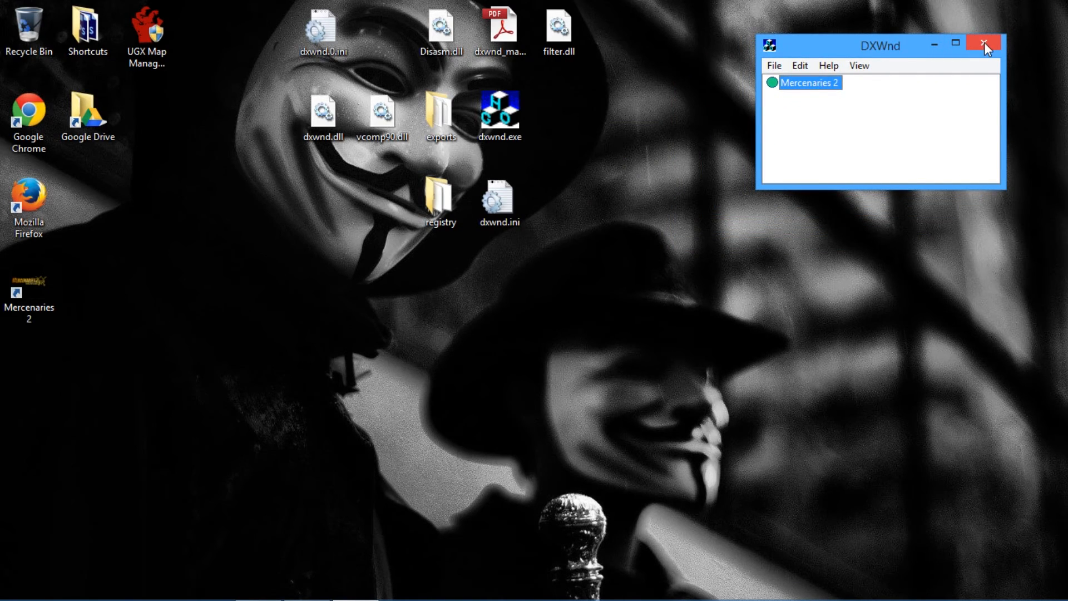
Close DXWnd and select the six DXWnd files and folders on the desktop.
left_click(983, 45)
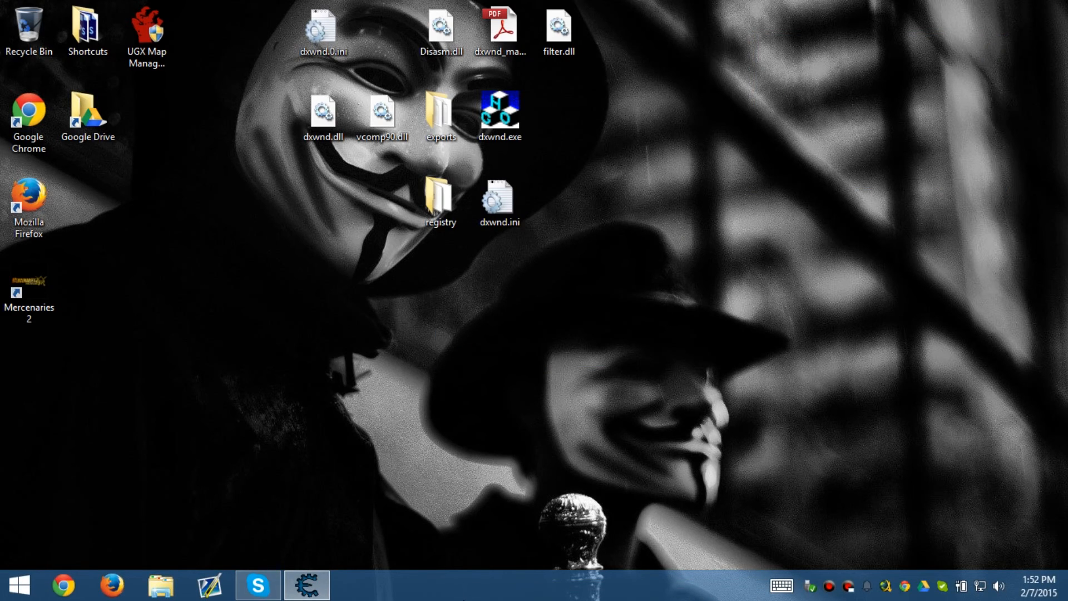
left_click_drag(240, 57, 523, 300)
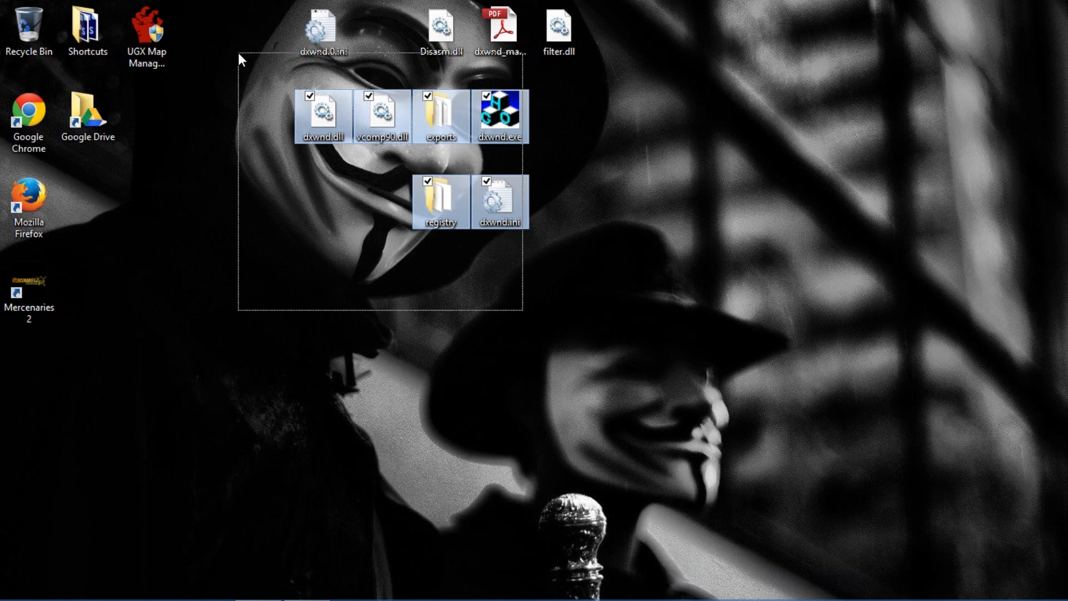